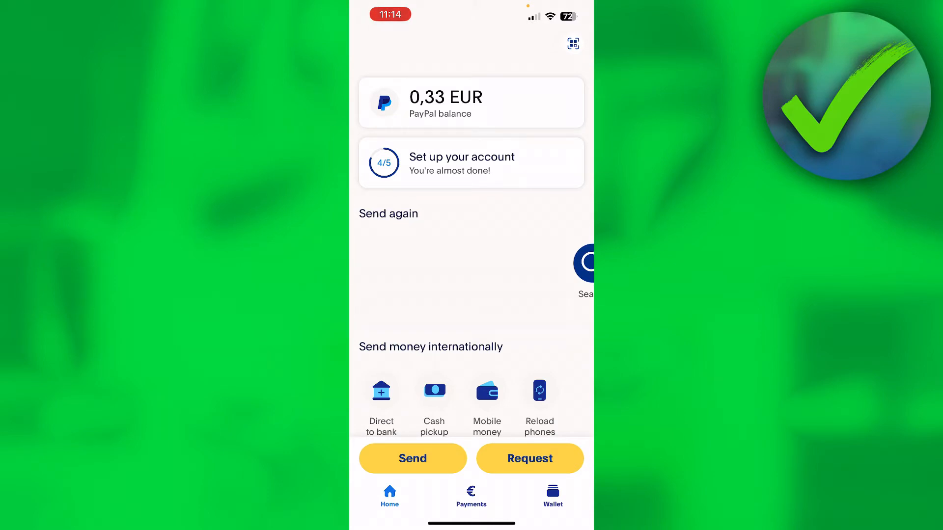
Step: Check the Wallet, return Home, and open the 0.33 EUR PayPal balance details
{"action": "left_click", "coordinate": [552, 495]}
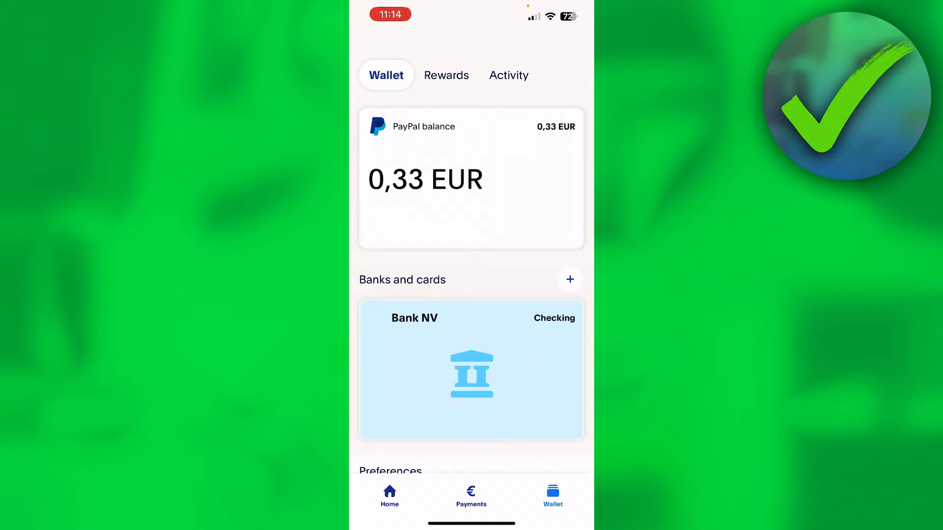
{"action": "left_click", "coordinate": [389, 495]}
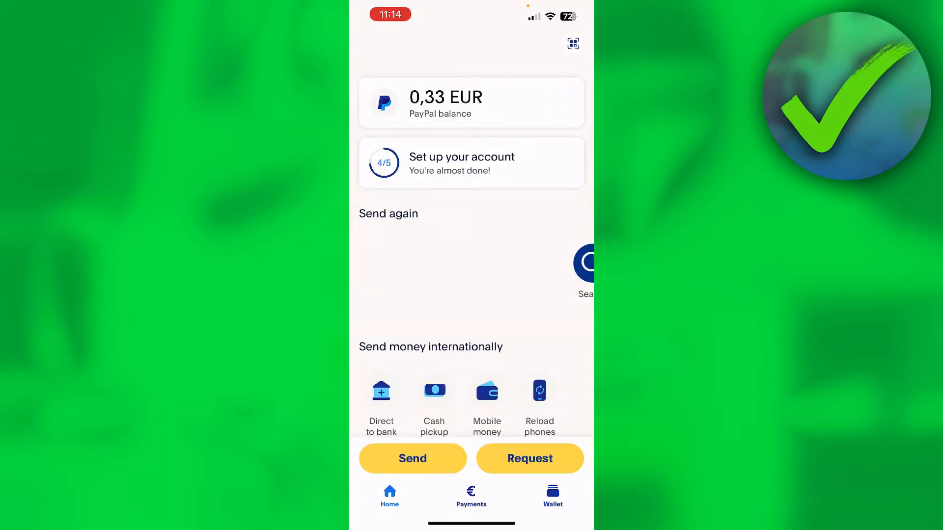
{"action": "left_click", "coordinate": [471, 102]}
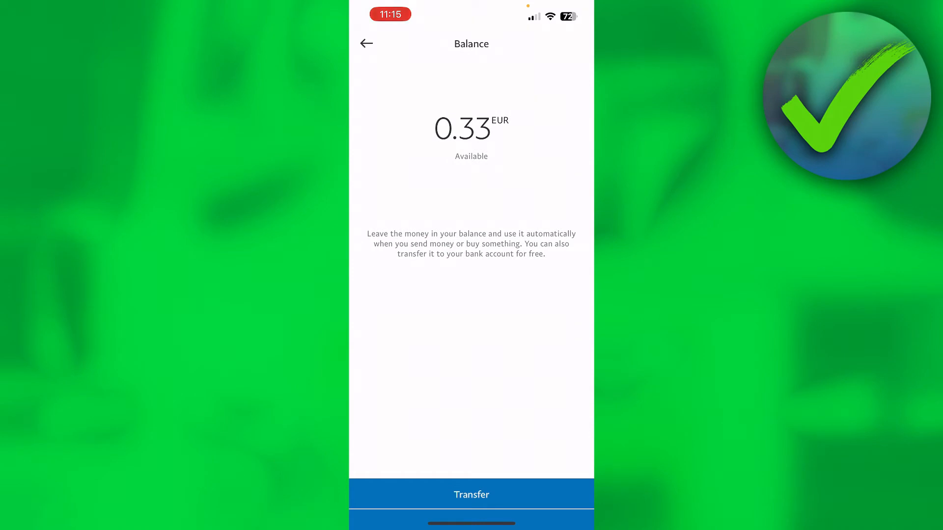
Step: On paypal.com, bring up Transfer Money for the PayPal balance card
{"action": "left_click", "coordinate": [366, 43]}
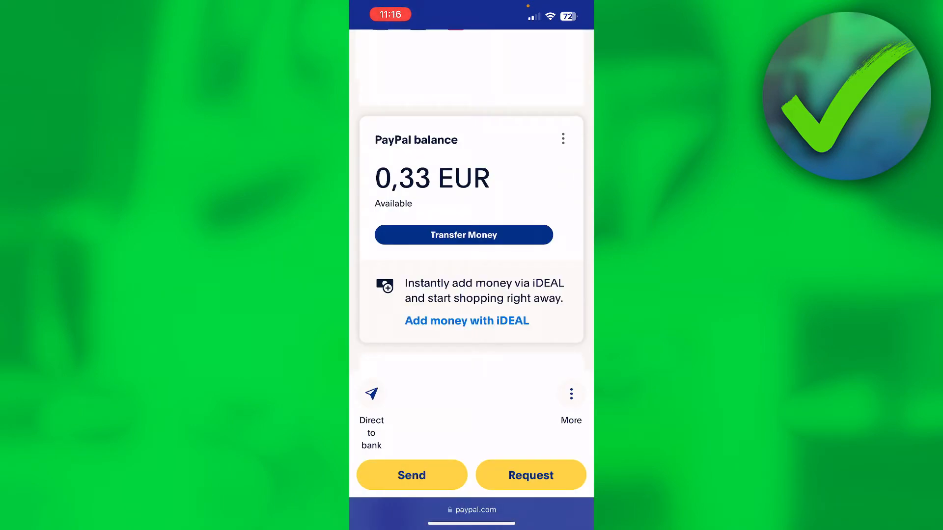
{"action": "left_click", "coordinate": [463, 235]}
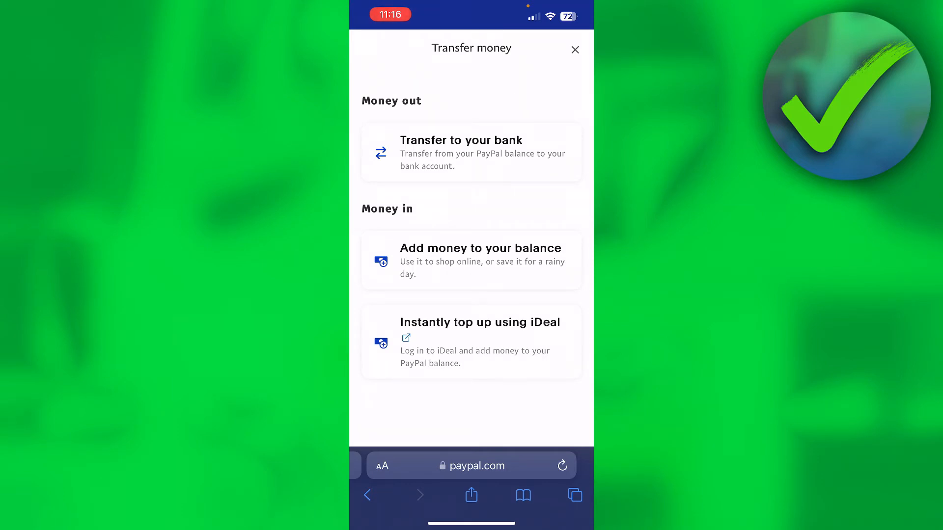
Step: Choose 'Add money to your balance' under Money in to view bank-transfer instructions
{"action": "left_click", "coordinate": [471, 259]}
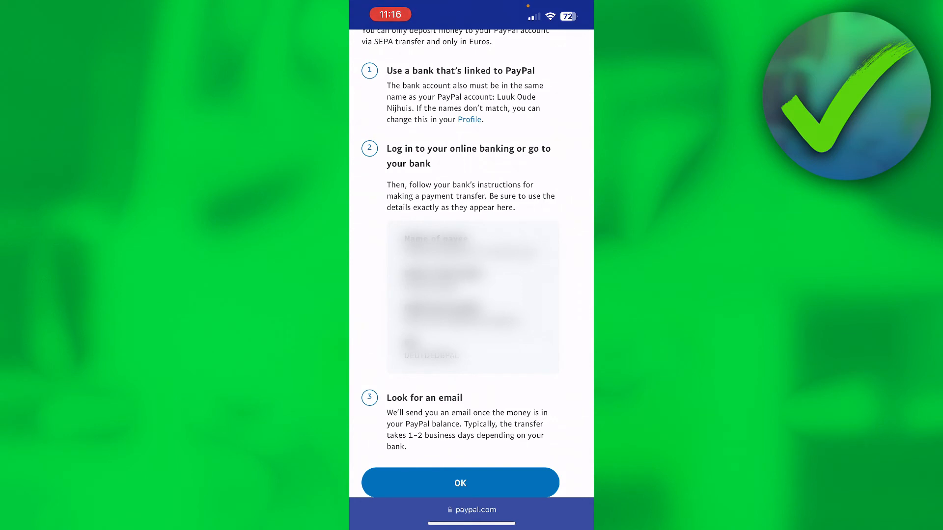
Step: Dismiss the transfer instructions and choose Link a bank to load the Dutch banks list
{"action": "left_click", "coordinate": [459, 482]}
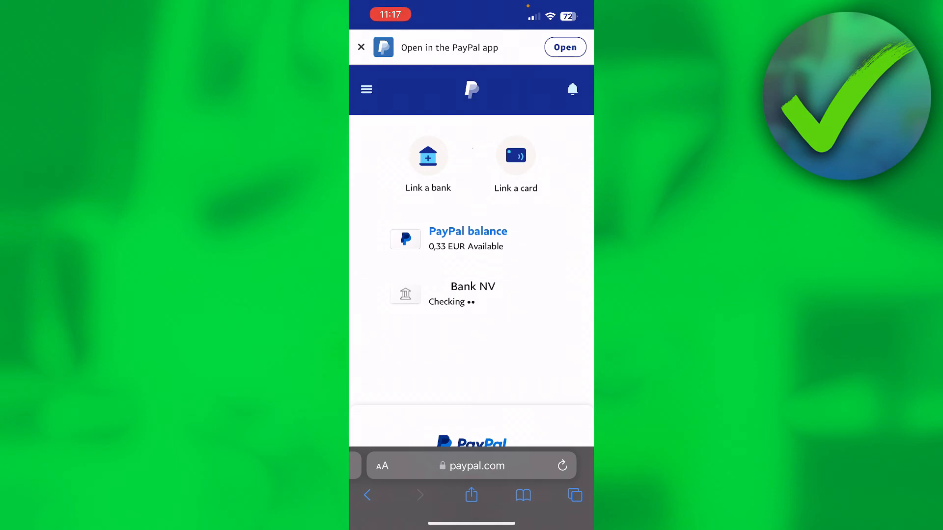
{"action": "left_click", "coordinate": [468, 230]}
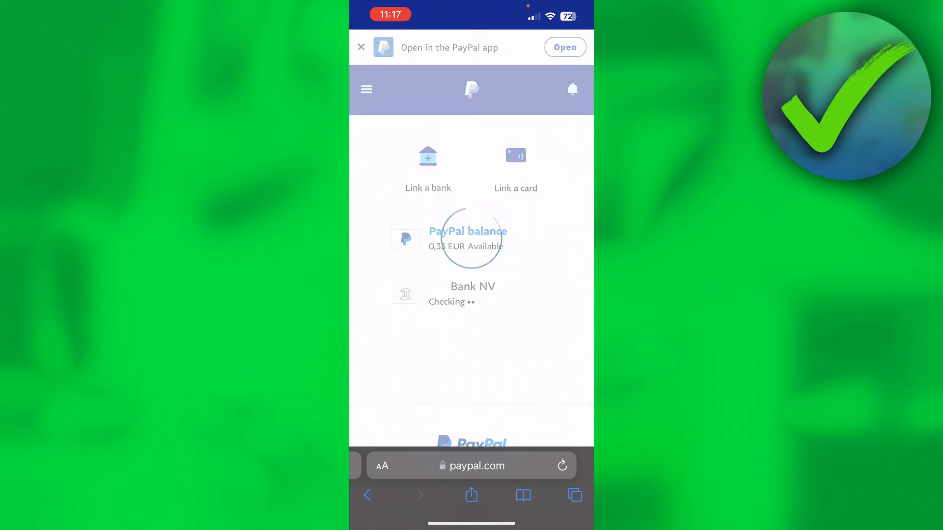
{"action": "left_click", "coordinate": [427, 169]}
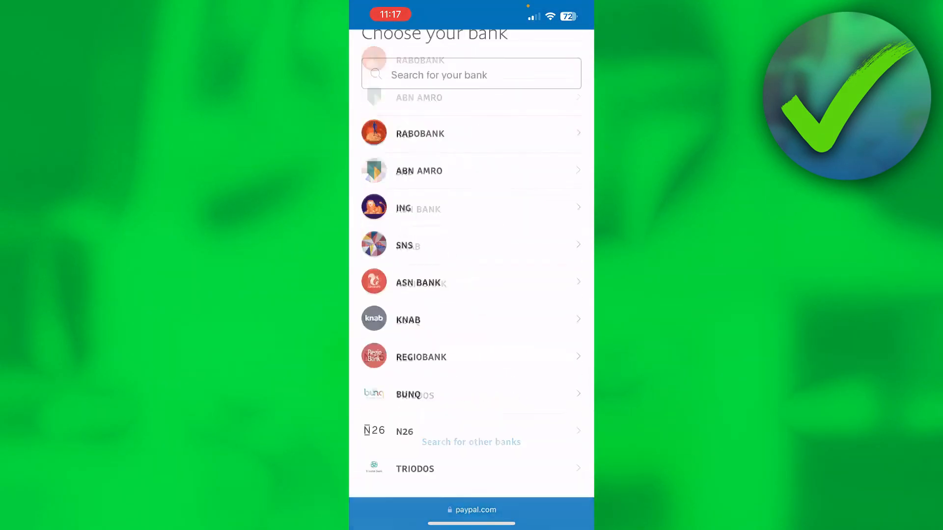